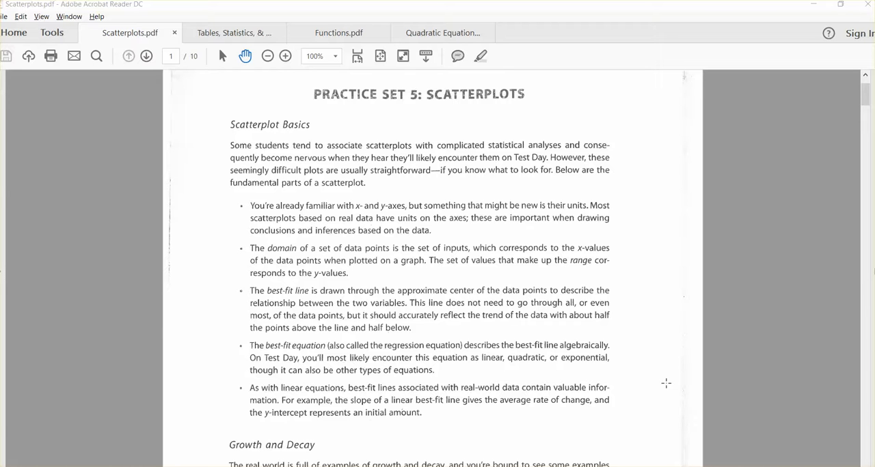
mouse_move(381, 260)
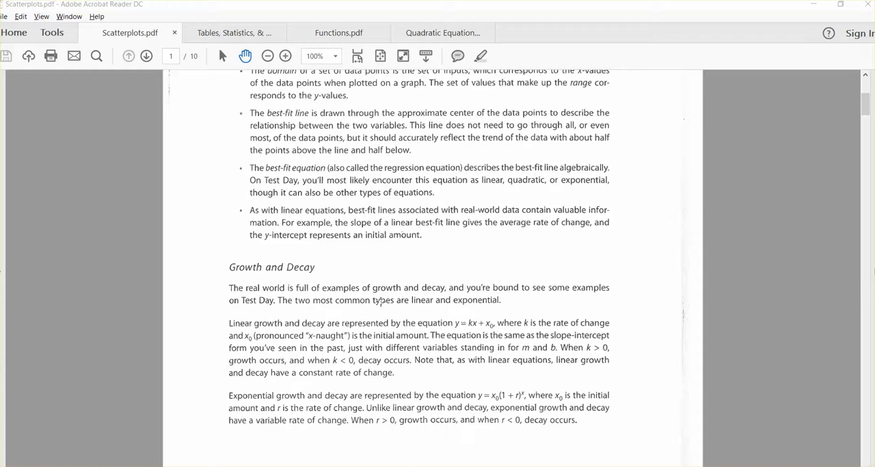
- Scroll through page 1 of Scatterplots.pdf to page 2 on linear, quadratic and exponential models
scroll(down, 3)
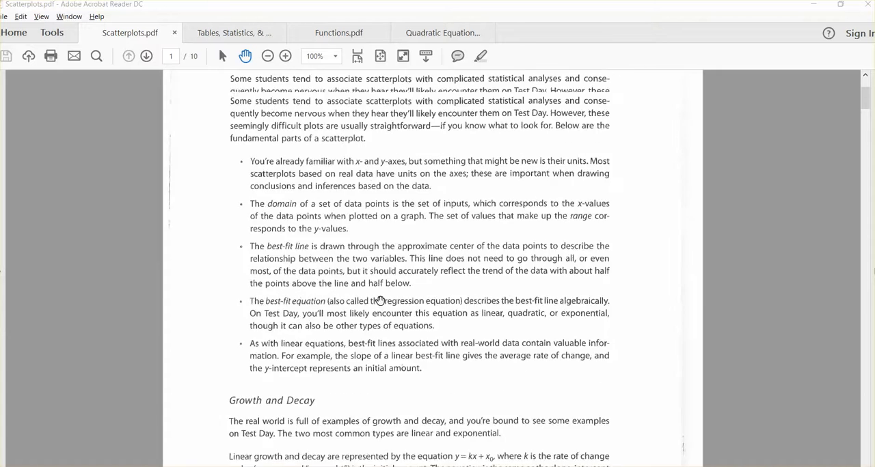
scroll(down, 3)
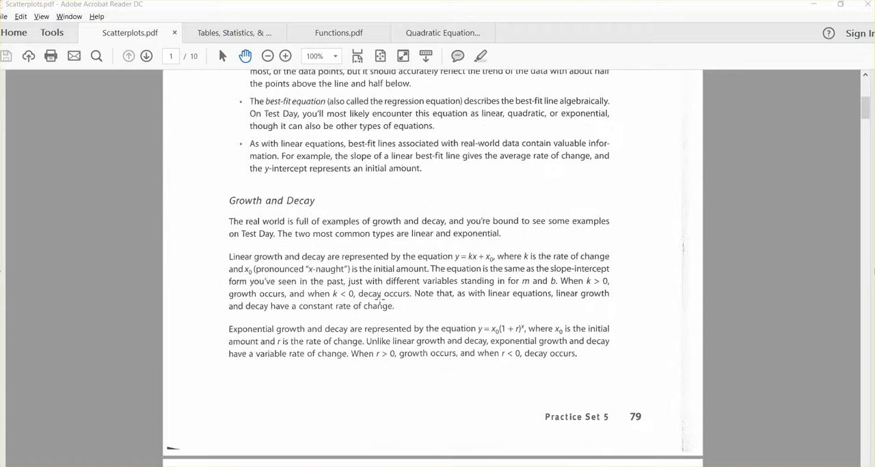
scroll(down, 3)
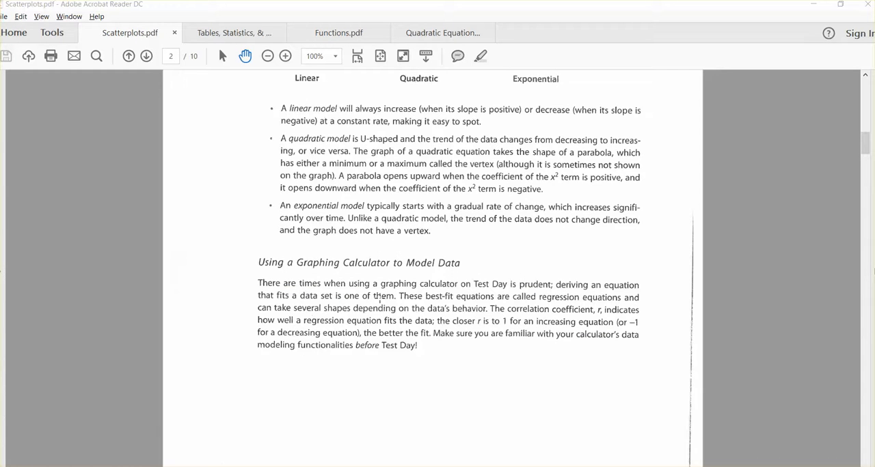
- Scroll to the Amusement Park Spending scatterplot page with practice questions 1 to 3
scroll(down, 3)
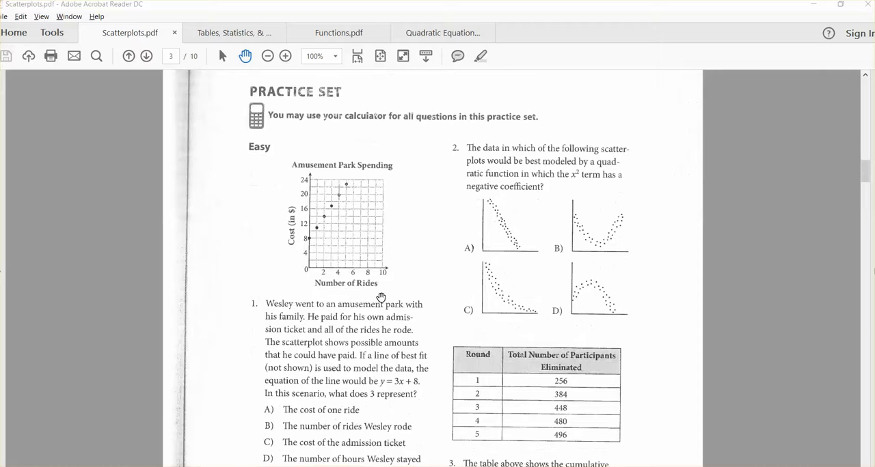
scroll(down, 3)
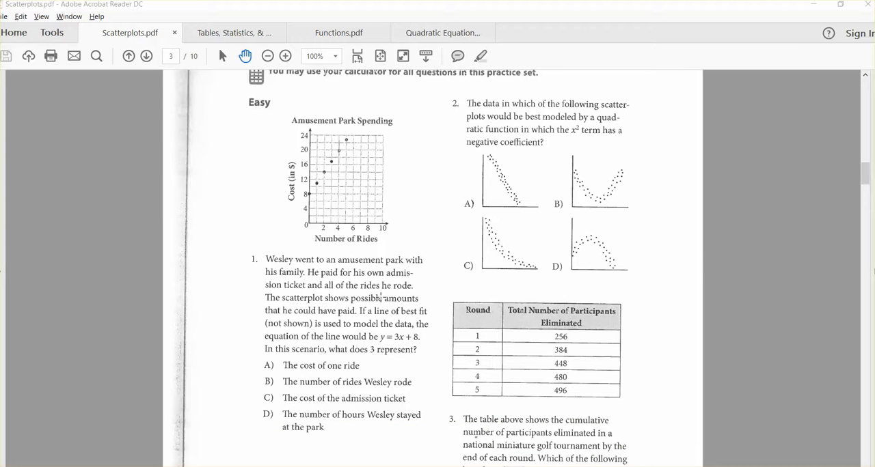
scroll(down, 3)
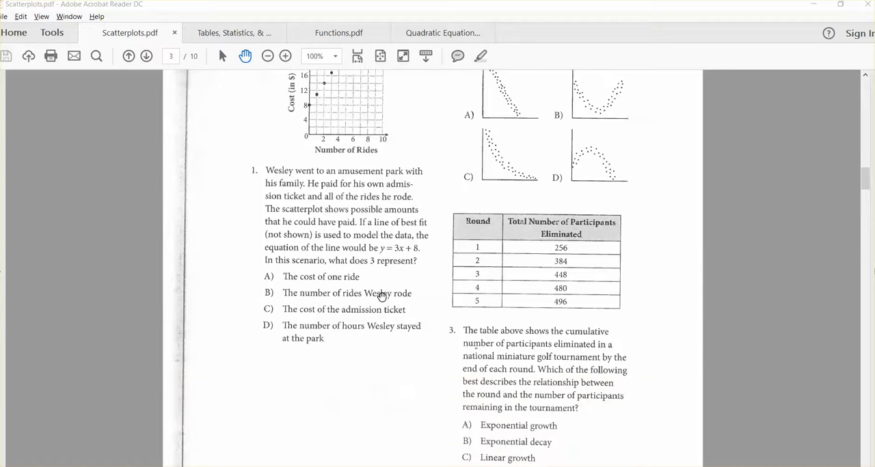
scroll(up, 3)
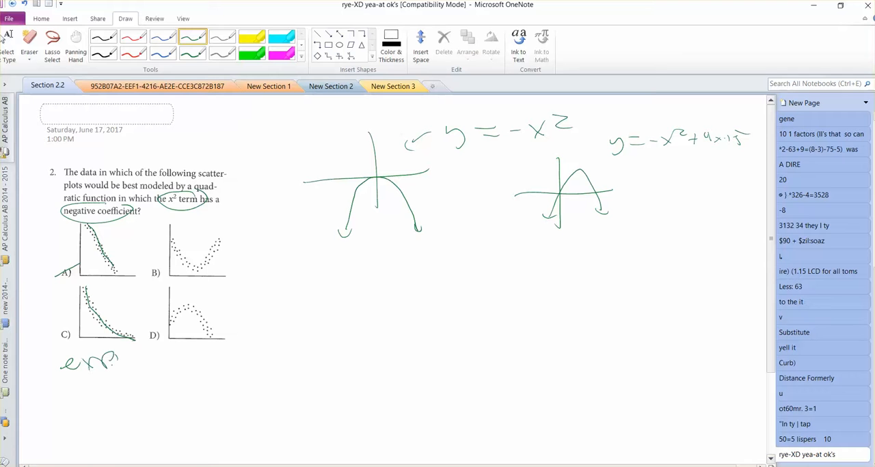
- Annotate question 2 in green ink: parabola trend, y = x² and −x² beside B and D, crossed-out choices
drag(82, 389, 119, 389)
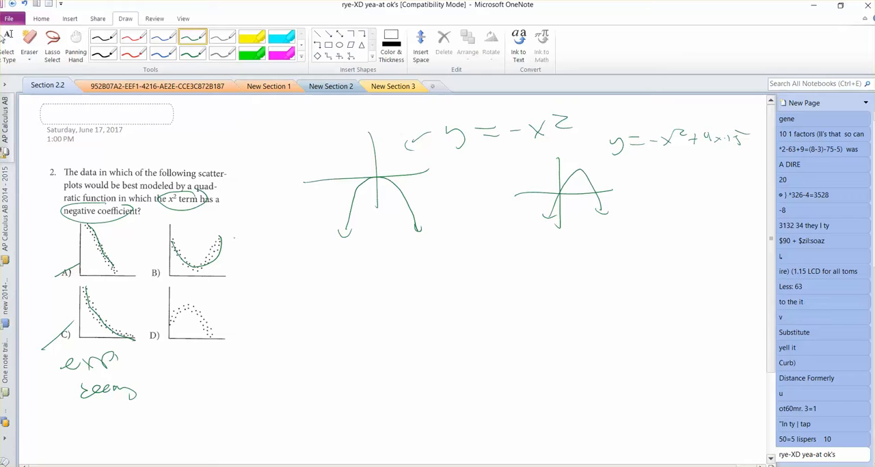
drag(235, 243, 287, 239)
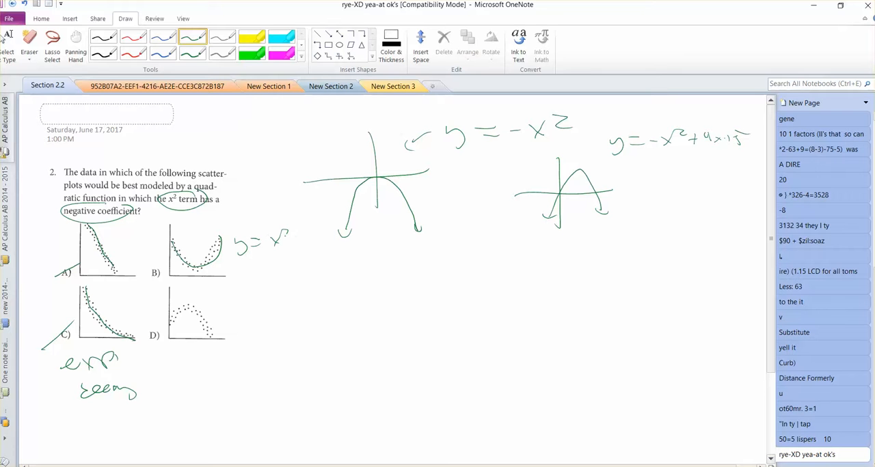
drag(287, 236, 304, 246)
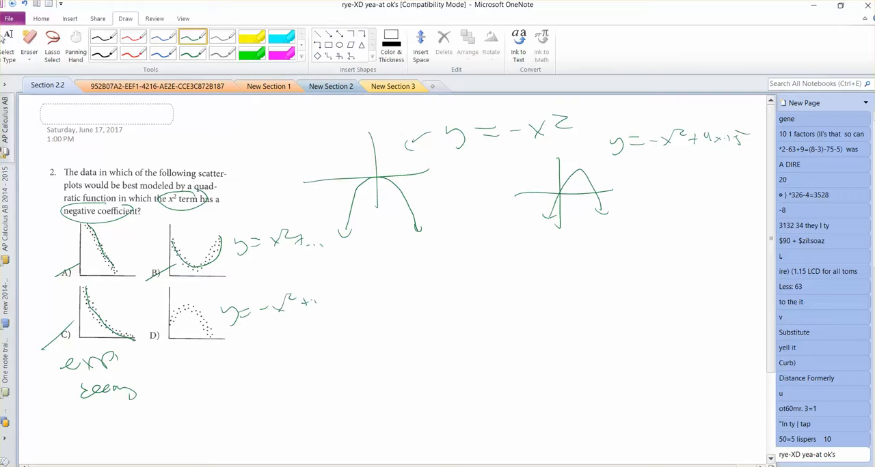
drag(143, 325, 160, 348)
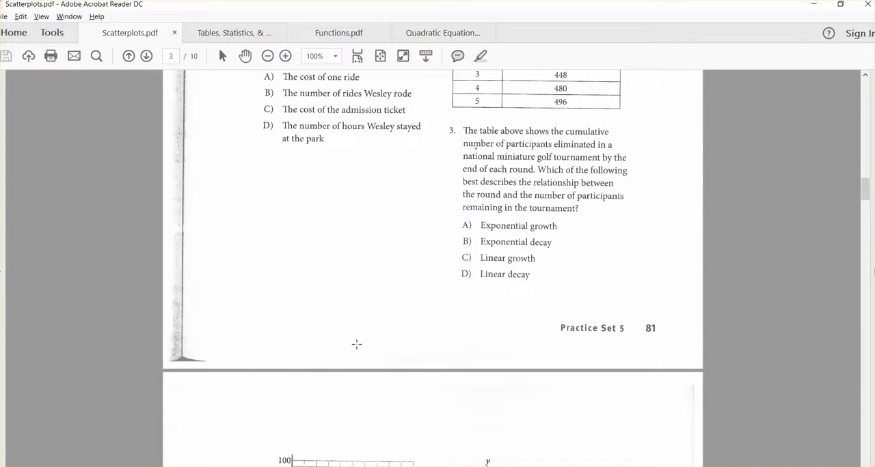
- Scroll Scatterplots.pdf to page 4 with questions 4 and 6 and their scatterplots
scroll(down, 3)
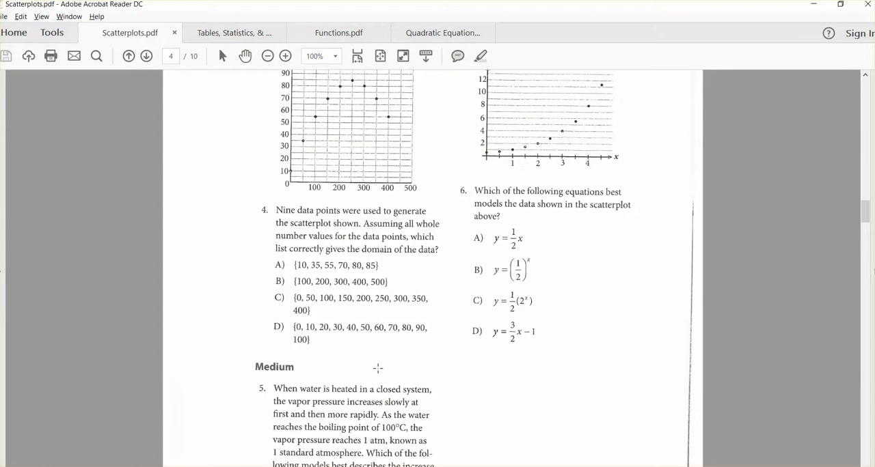
scroll(down, 3)
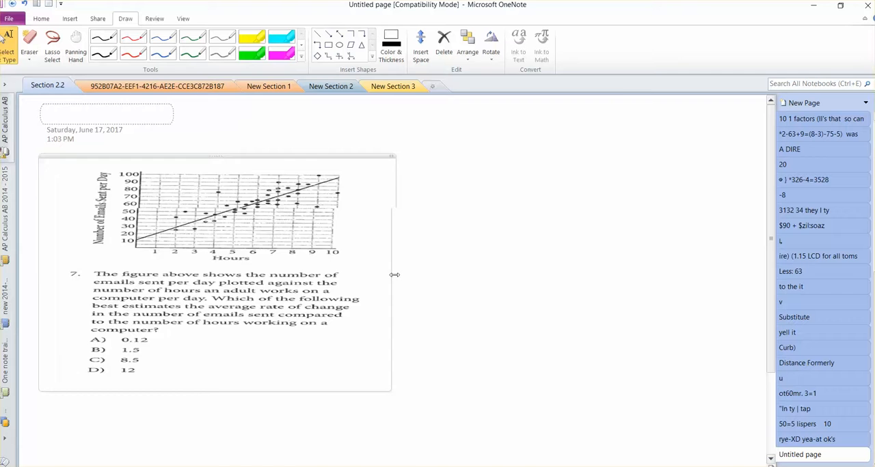
- Scroll to the enlarged question 7 emails-versus-hours image and deselect it
scroll(down, 3)
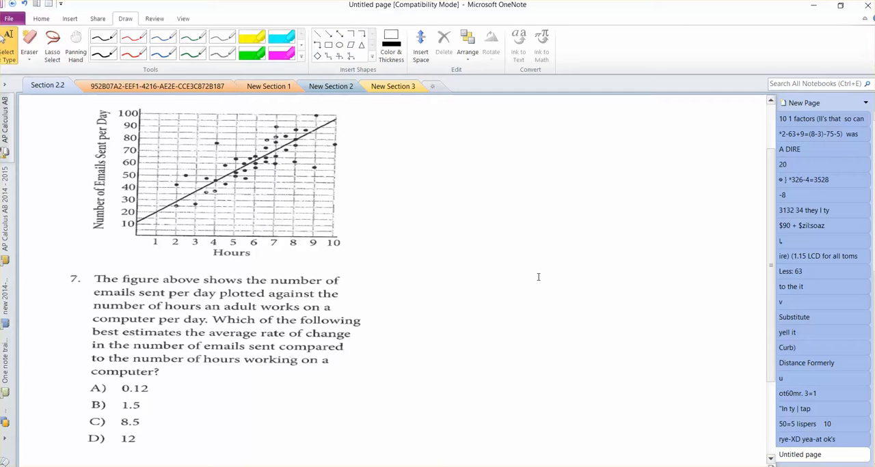
click(547, 318)
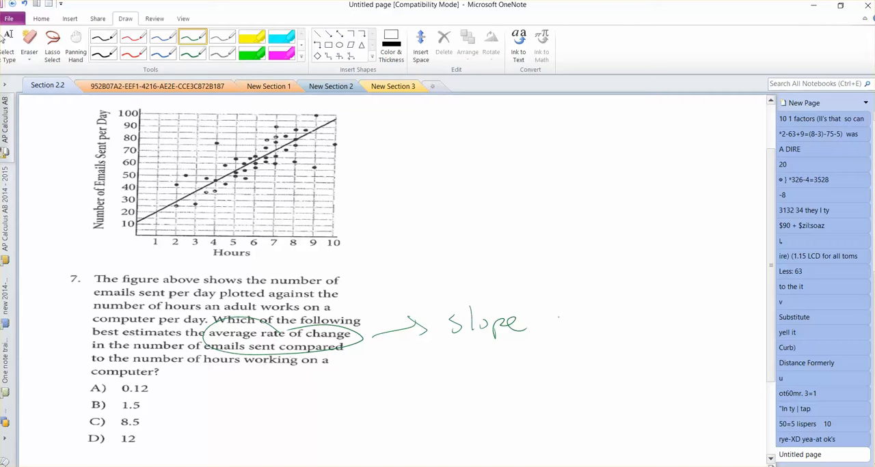
- Write slope as change in y over change in x and mark points (1, 20) and (8, 80)
drag(540, 321, 653, 325)
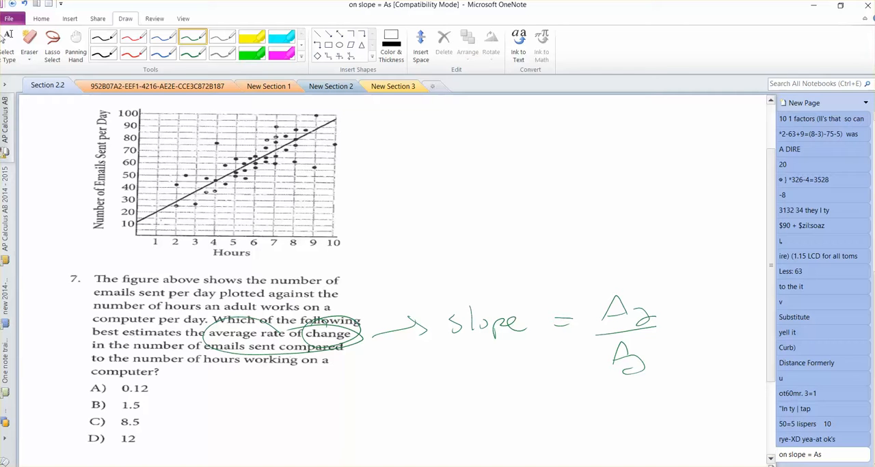
click(156, 212)
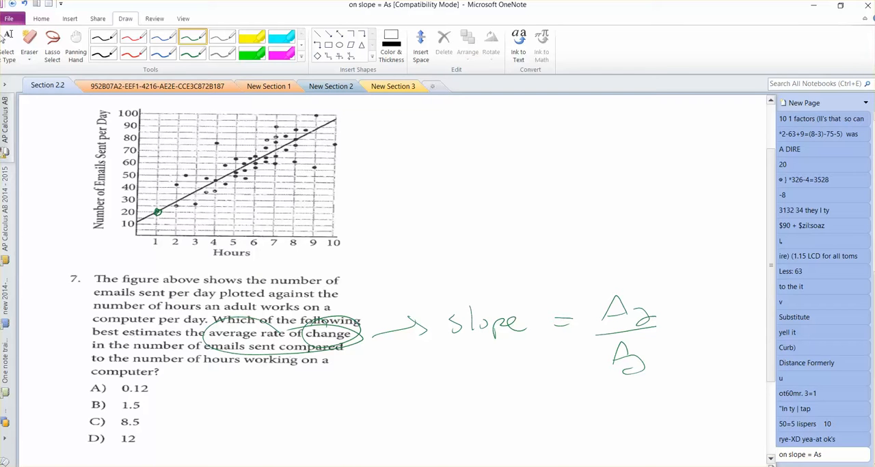
drag(147, 225, 182, 235)
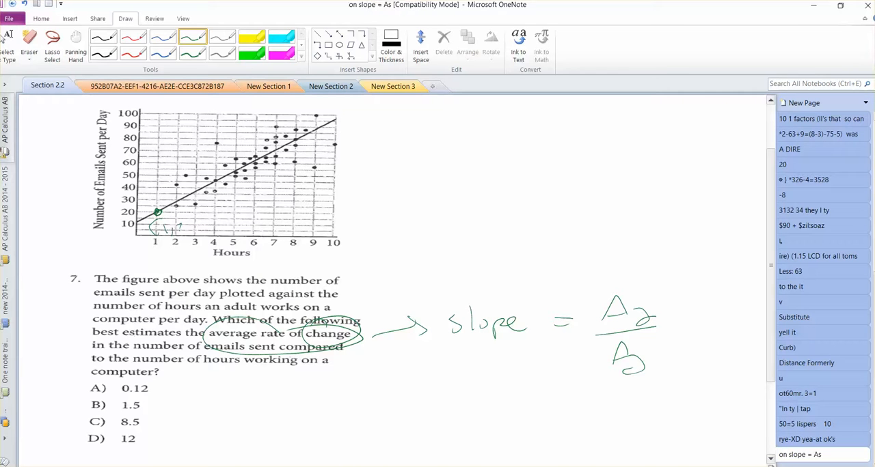
drag(164, 229, 198, 232)
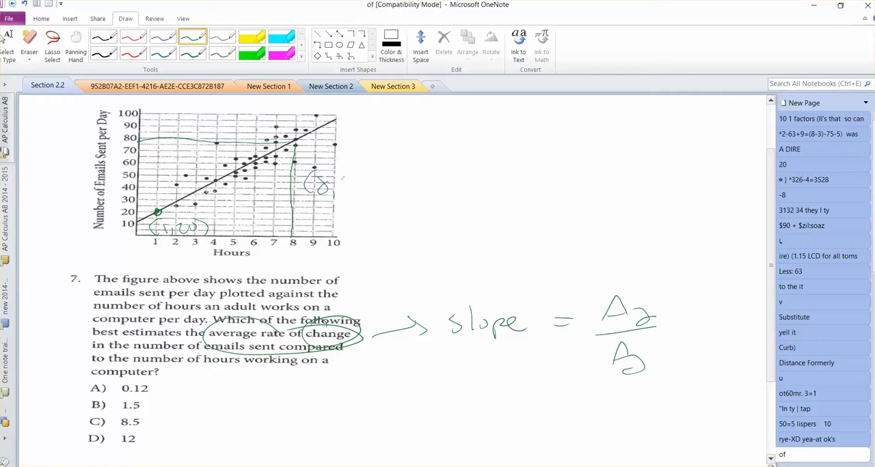
drag(338, 185, 365, 191)
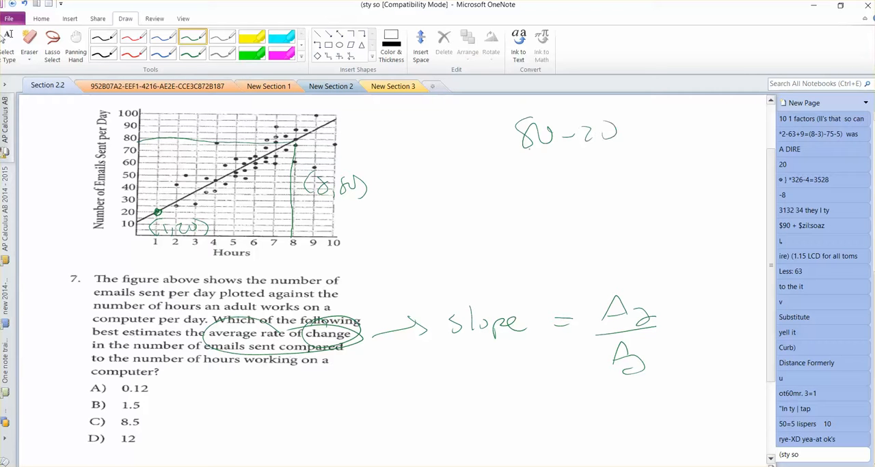
- Work out the slope as (80−20)/(8−1) = 60/7
drag(509, 162, 636, 162)
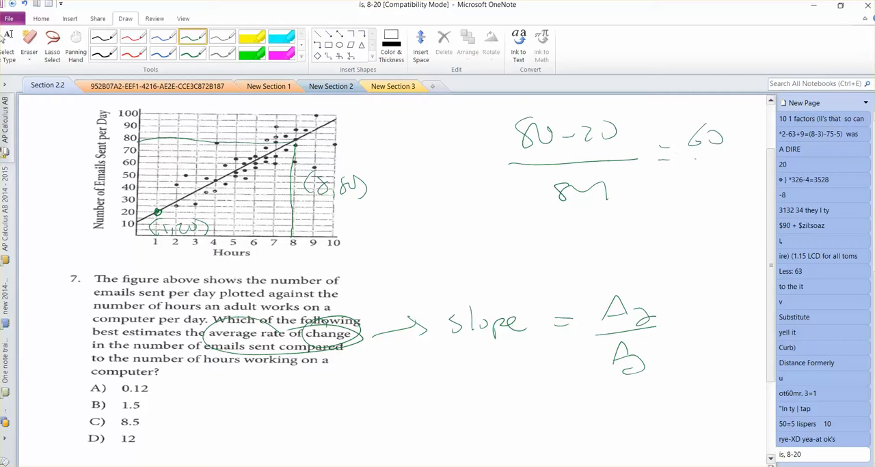
drag(718, 171, 676, 226)
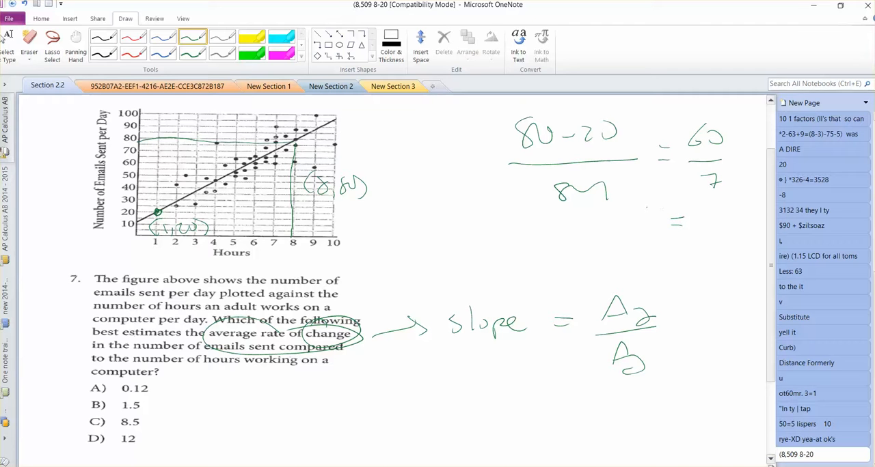
drag(86, 417, 100, 434)
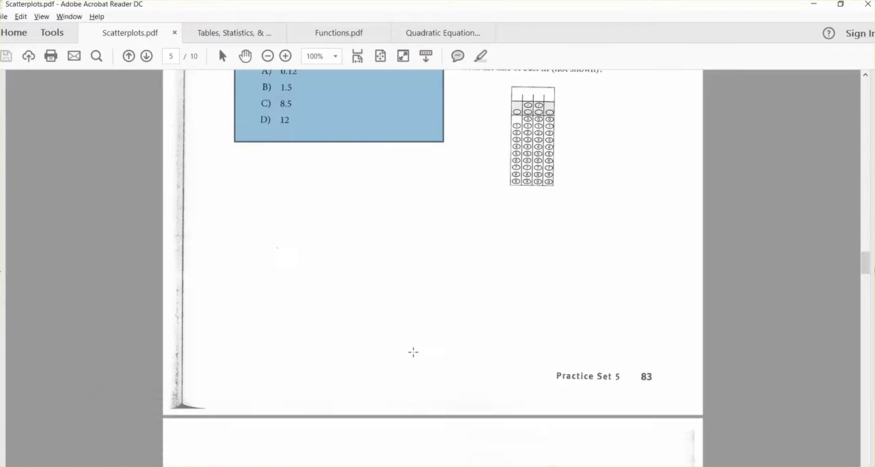
- Scroll Scatterplots.pdf to page 8 showing questions 13 and 14 with the water-intake scatterplot
scroll(down, 3)
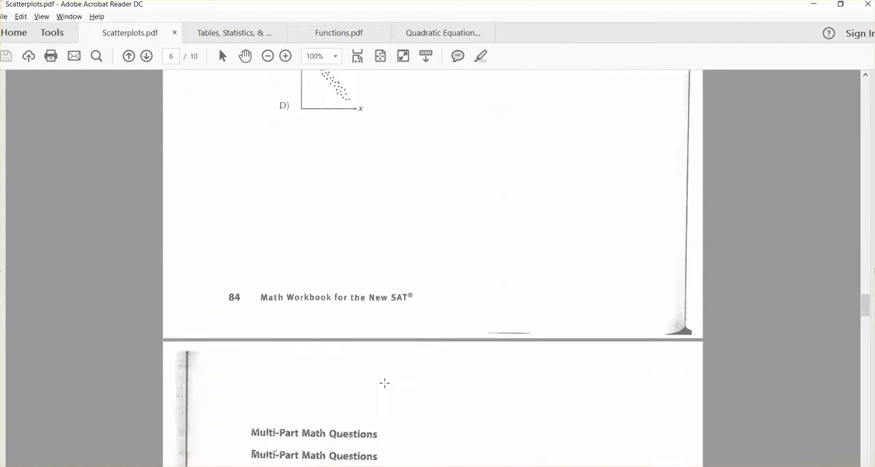
scroll(down, 3)
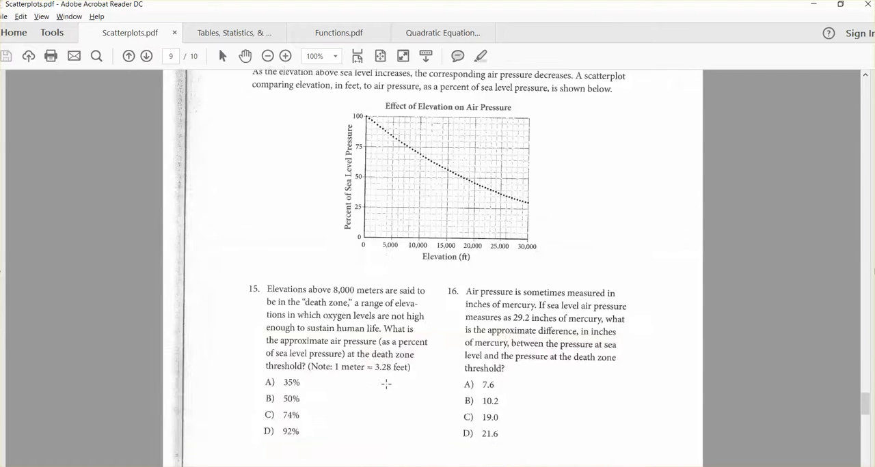
scroll(down, 3)
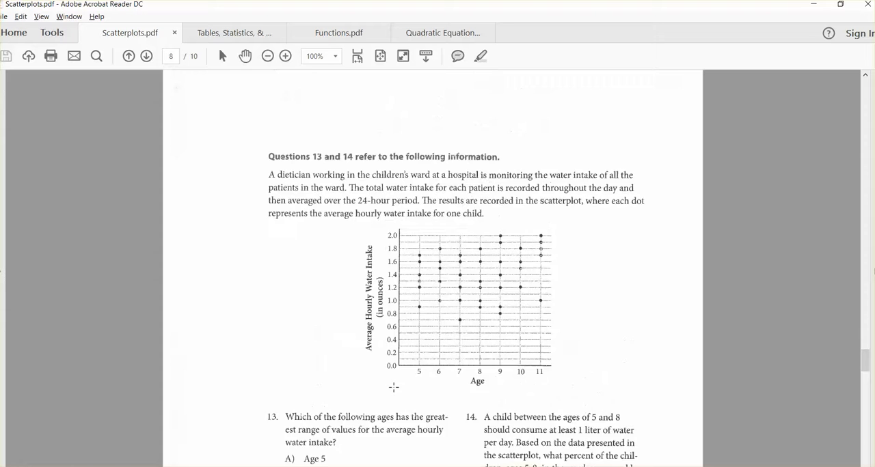
scroll(down, 3)
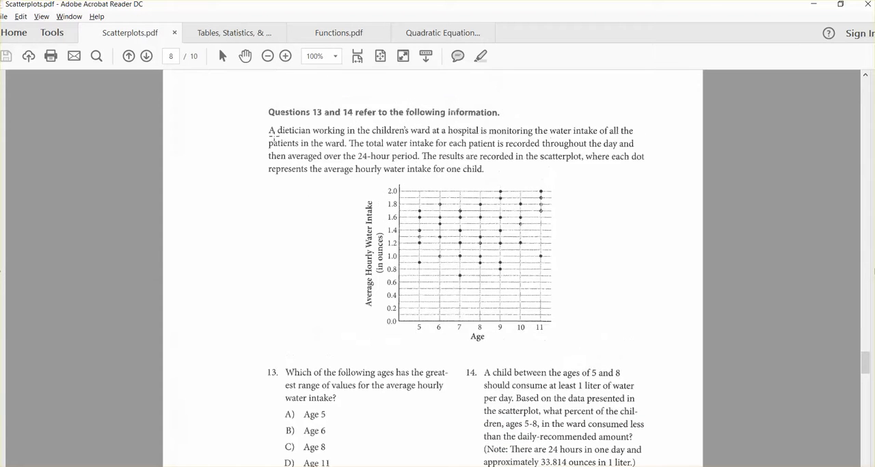
scroll(down, 3)
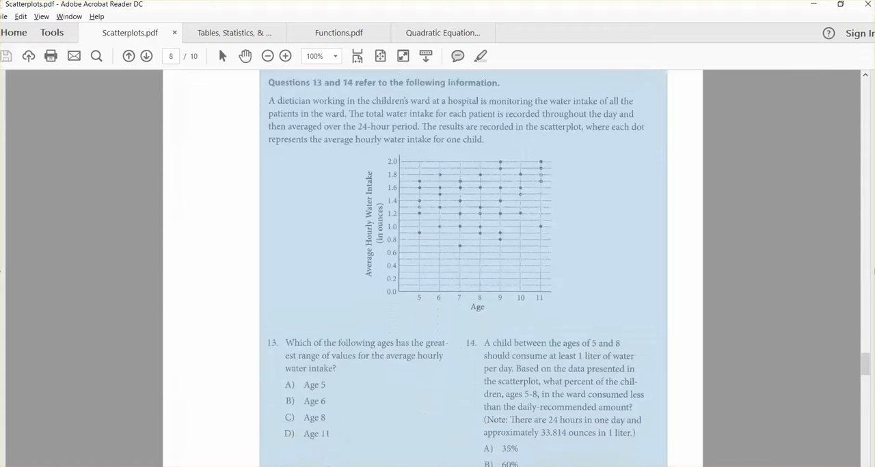
scroll(down, 3)
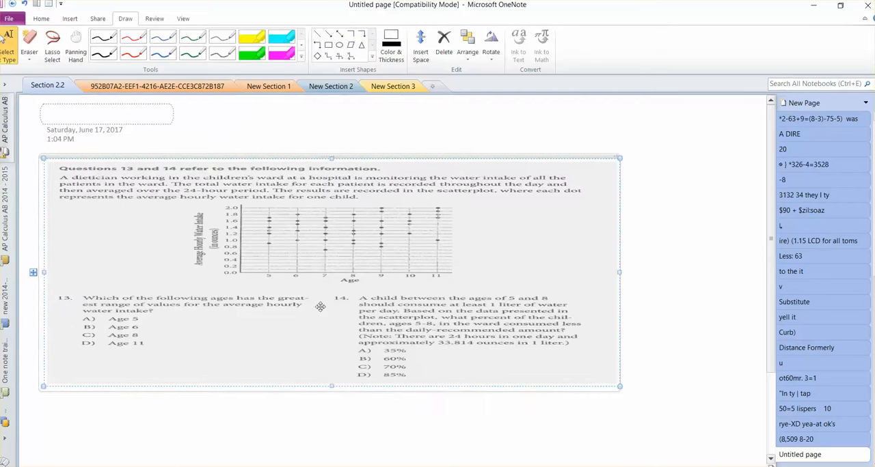
- Scroll the new page to view the enlarged water-intake image for questions 13 and 14
scroll(down, 3)
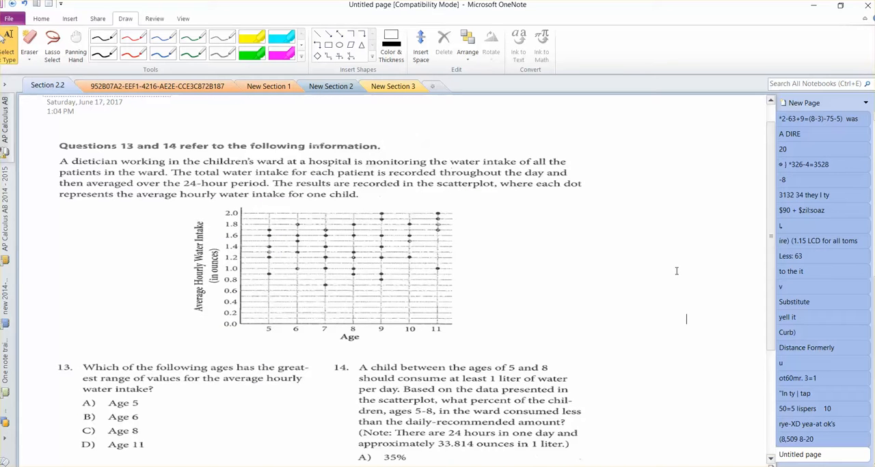
mouse_move(661, 265)
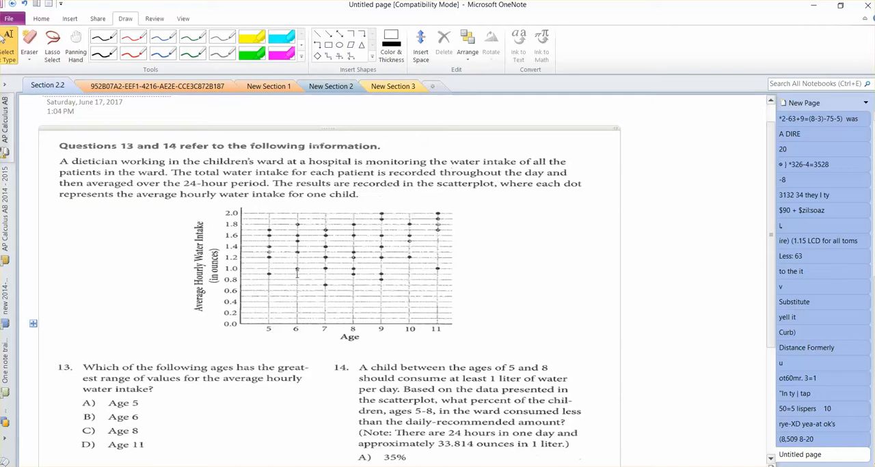
mouse_move(345, 248)
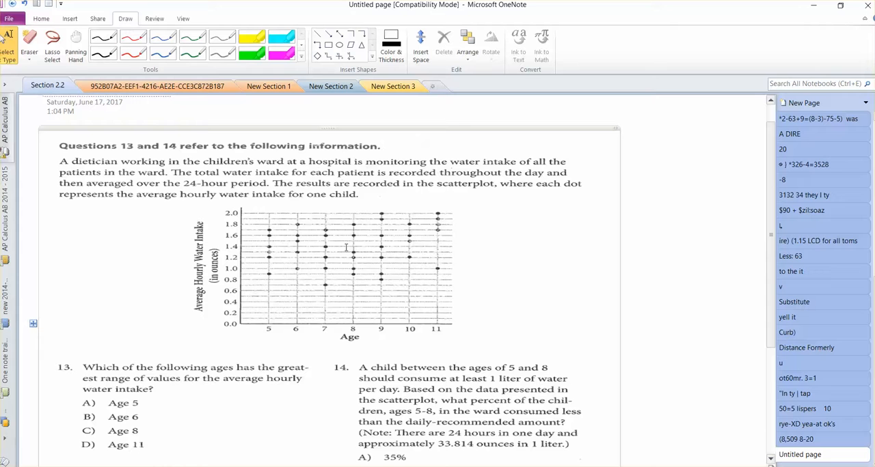
mouse_move(205, 182)
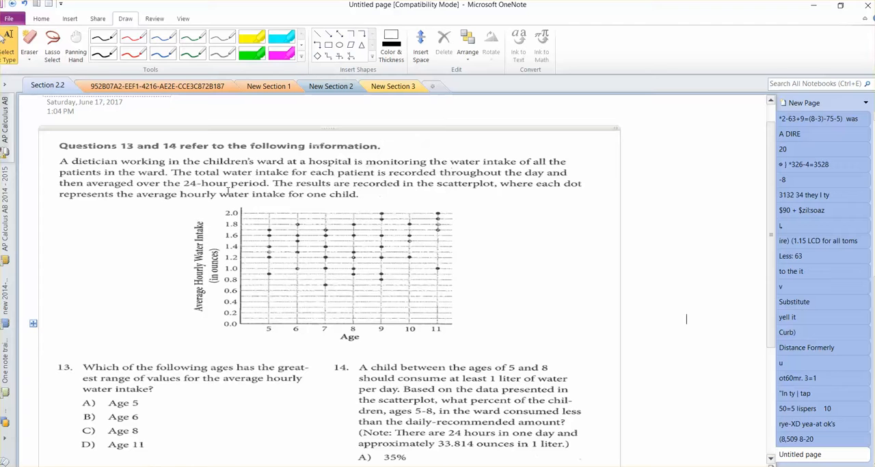
scroll(down, 3)
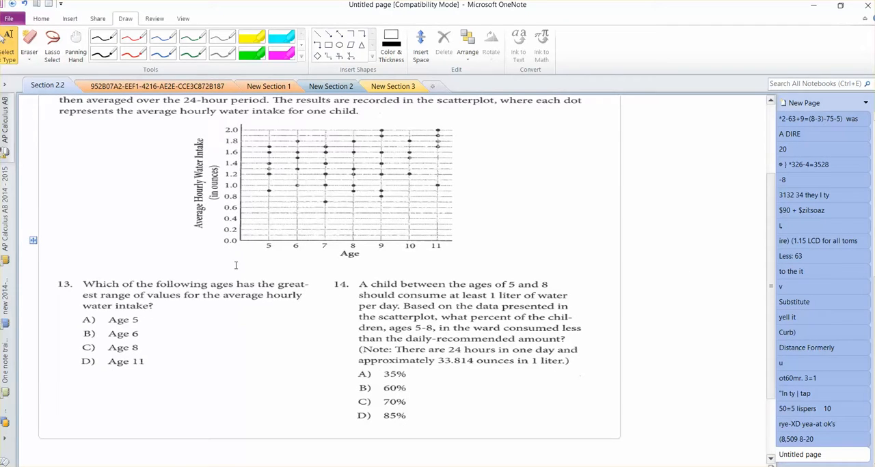
- Circle 'greatest', mark each age's range with values 0.8, 0.8, 0.9, 1.0, and tick choices A–D
drag(277, 277, 307, 287)
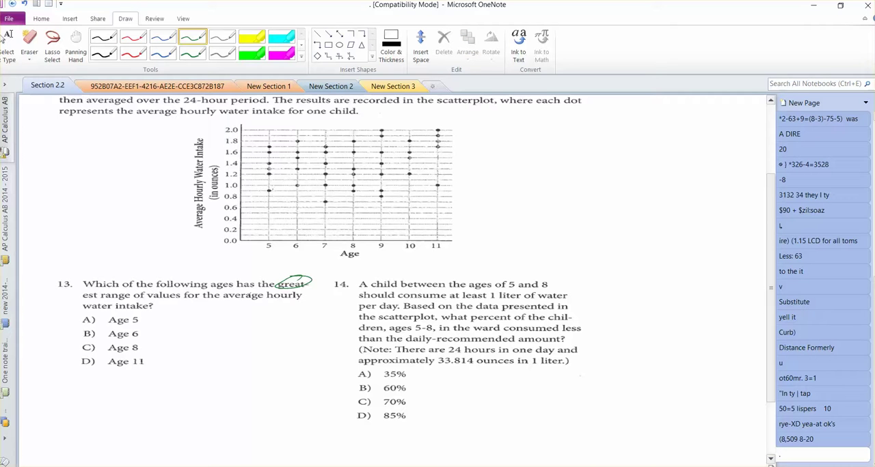
drag(241, 193, 270, 190)
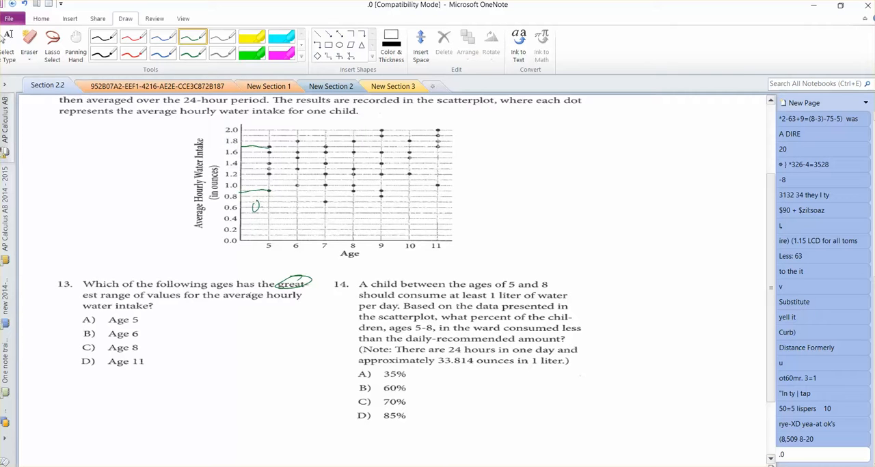
drag(252, 207, 274, 207)
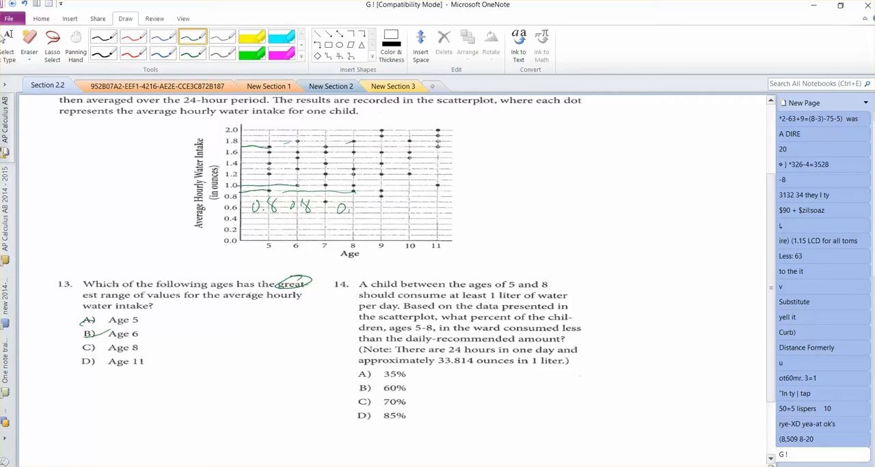
drag(341, 205, 362, 215)
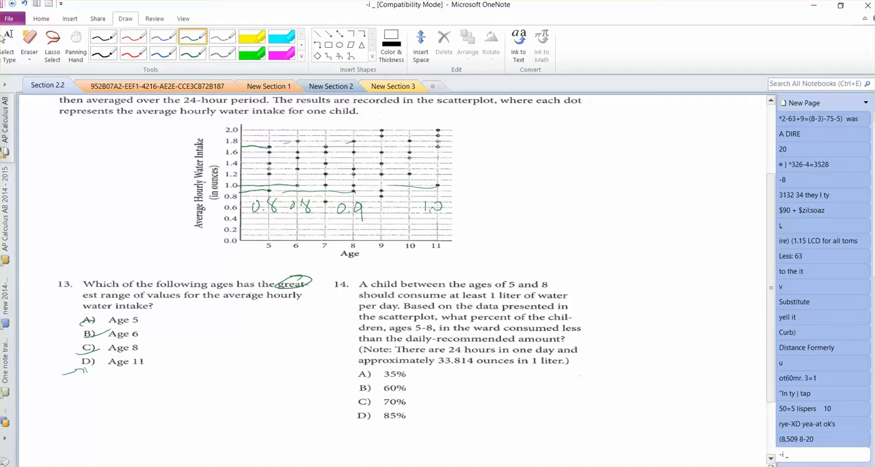
drag(75, 359, 93, 373)
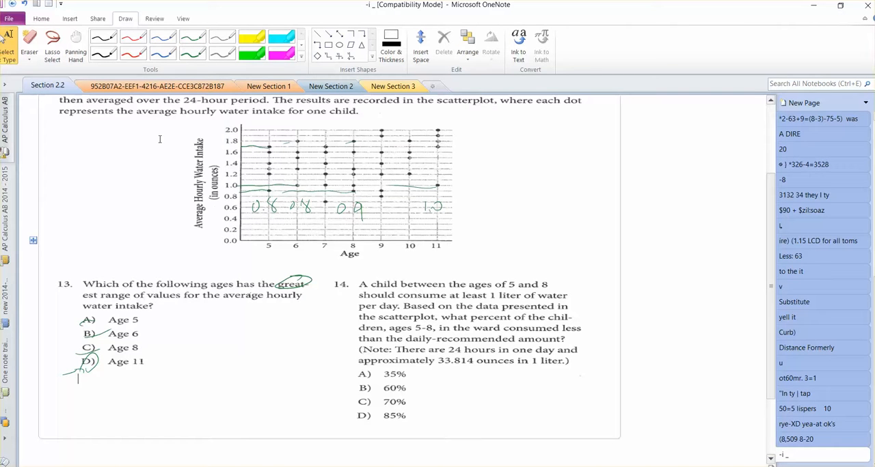
- Lasso-delete the range ink, then circle ages 5–8 and the points below the 1.0 line
click(51, 42)
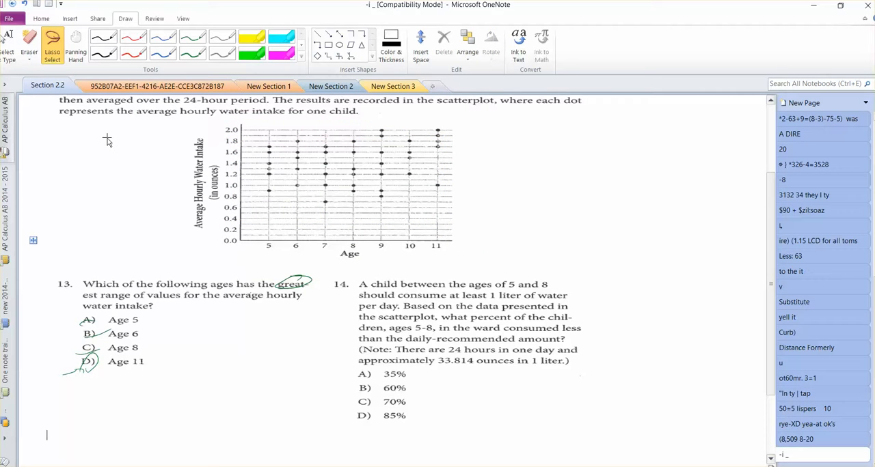
mouse_move(212, 129)
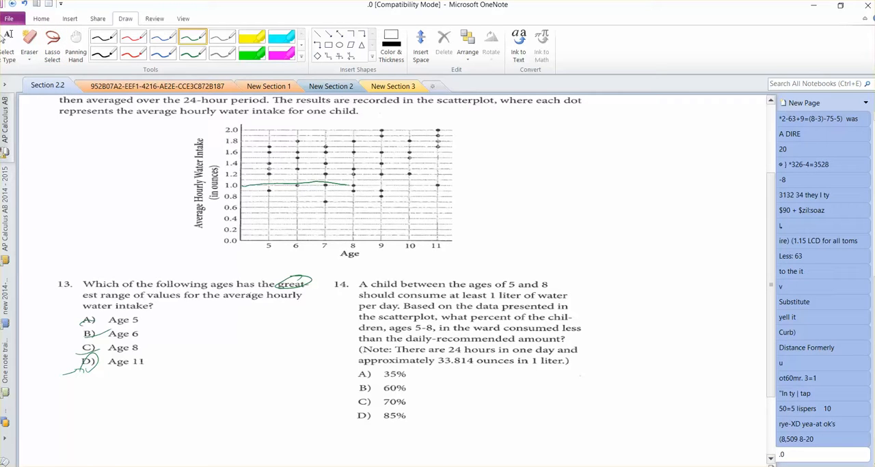
drag(250, 240, 359, 256)
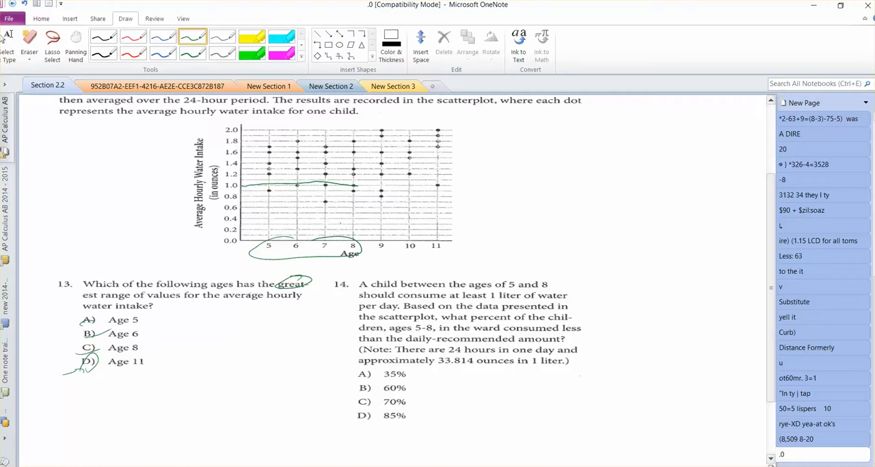
drag(266, 188, 356, 205)
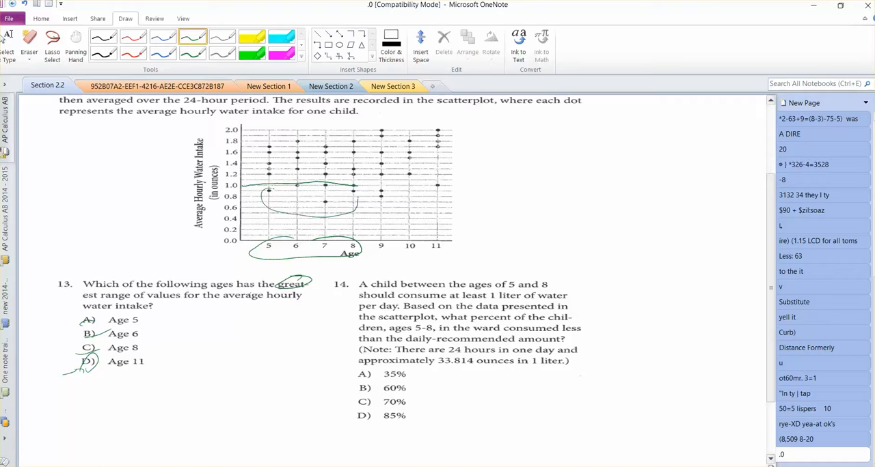